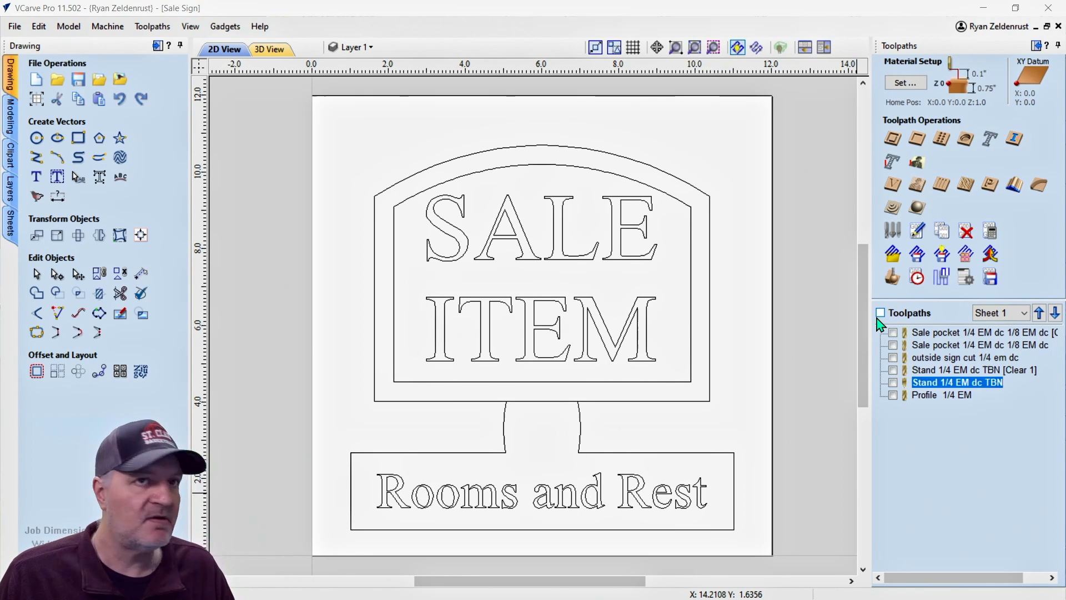
Tick the top checkbox so all six Sale Item sign toolpaths show together
left_click(879, 314)
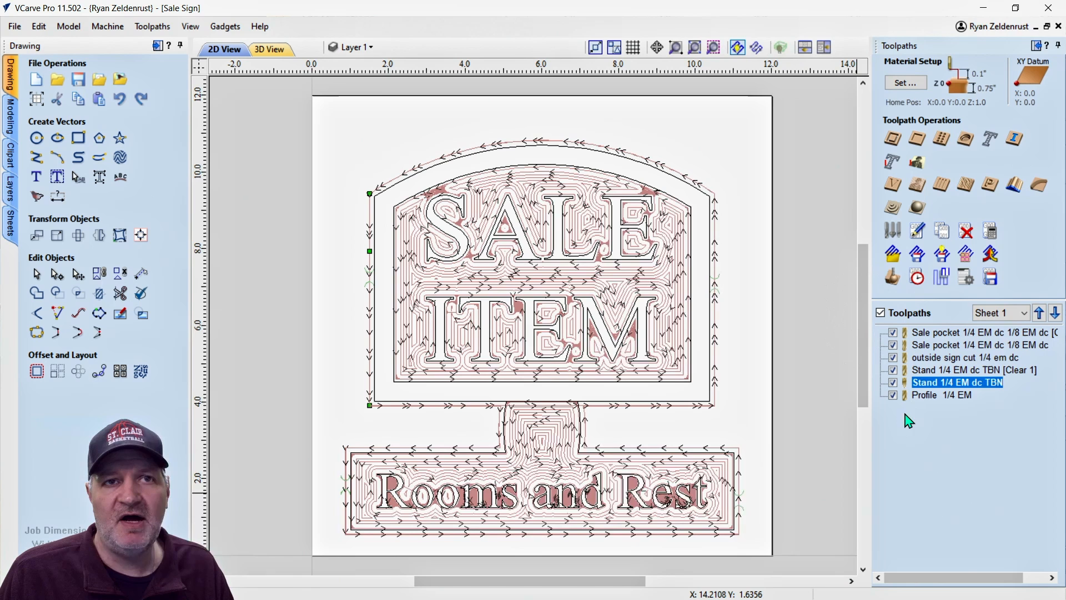
mouse_move(574, 400)
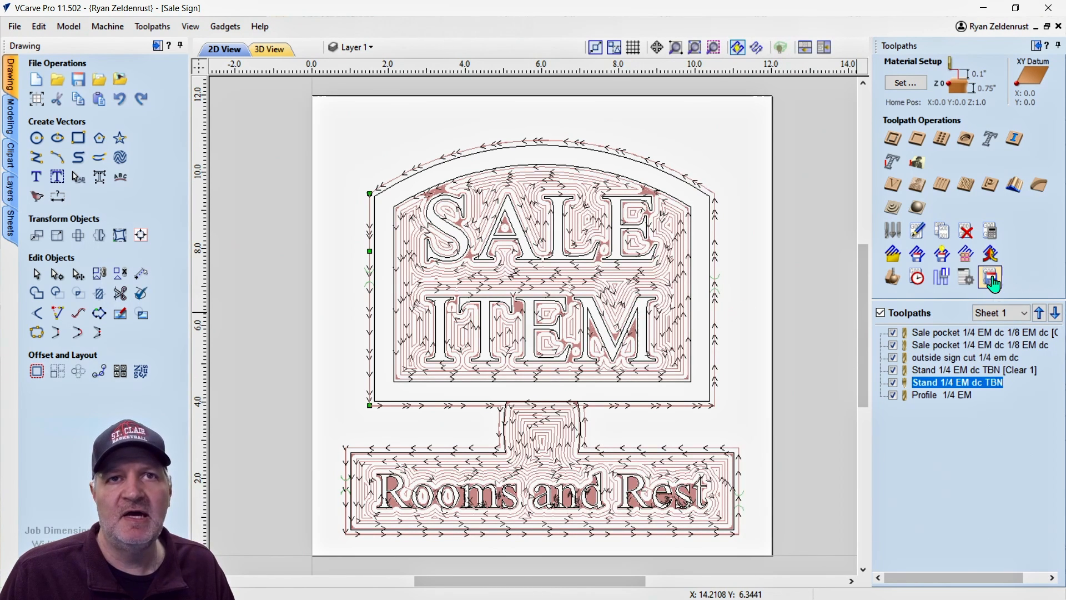
mouse_move(989, 277)
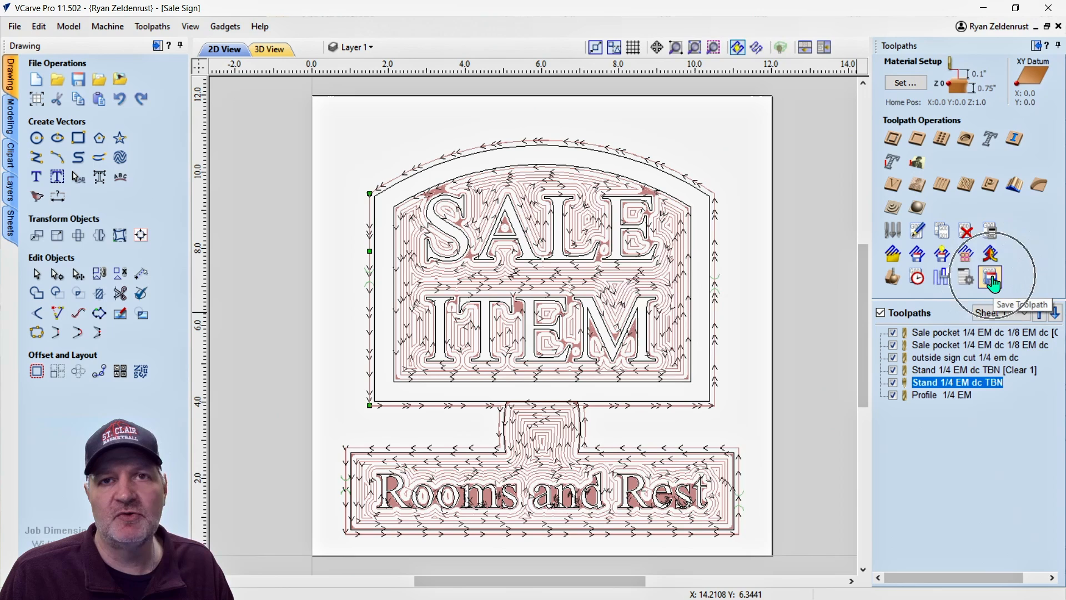
Set toolpath saving to visible toolpaths to multiple files, Onefinity inch post, grouping off
left_click(988, 277)
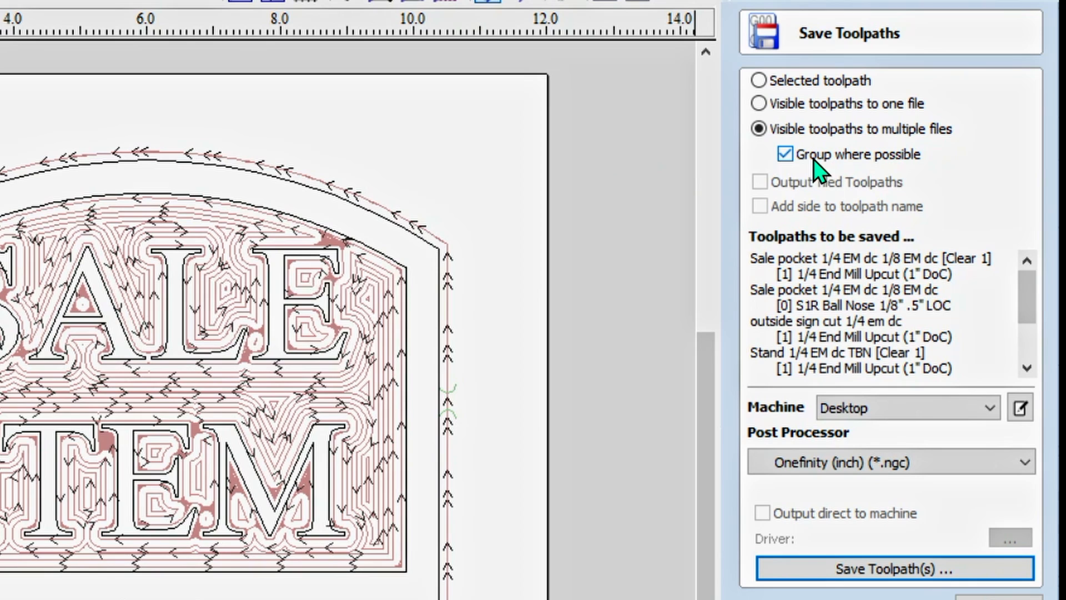
mouse_move(798, 95)
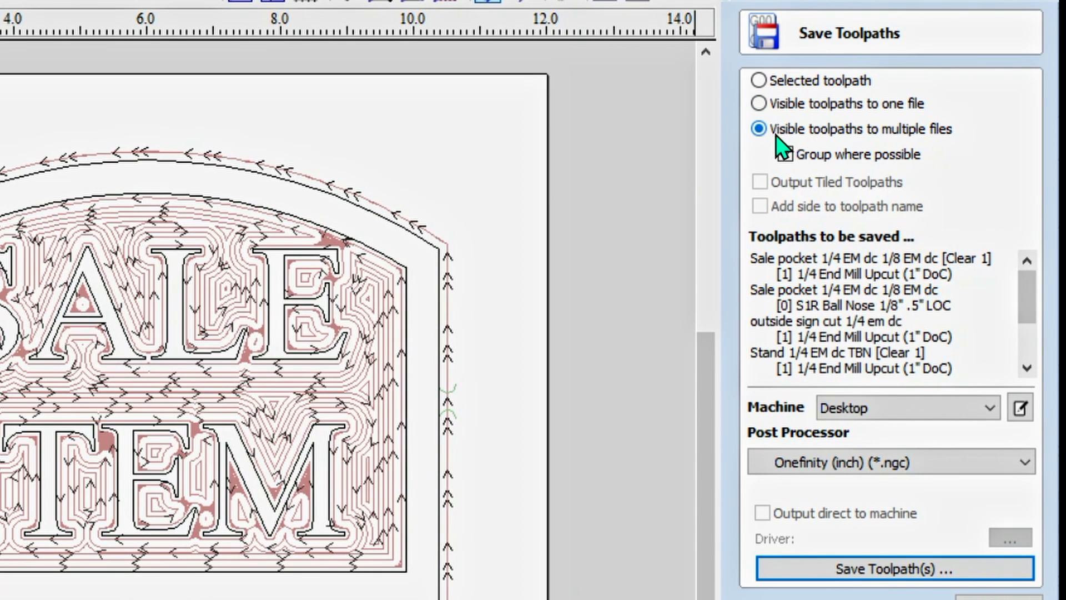
left_click(783, 153)
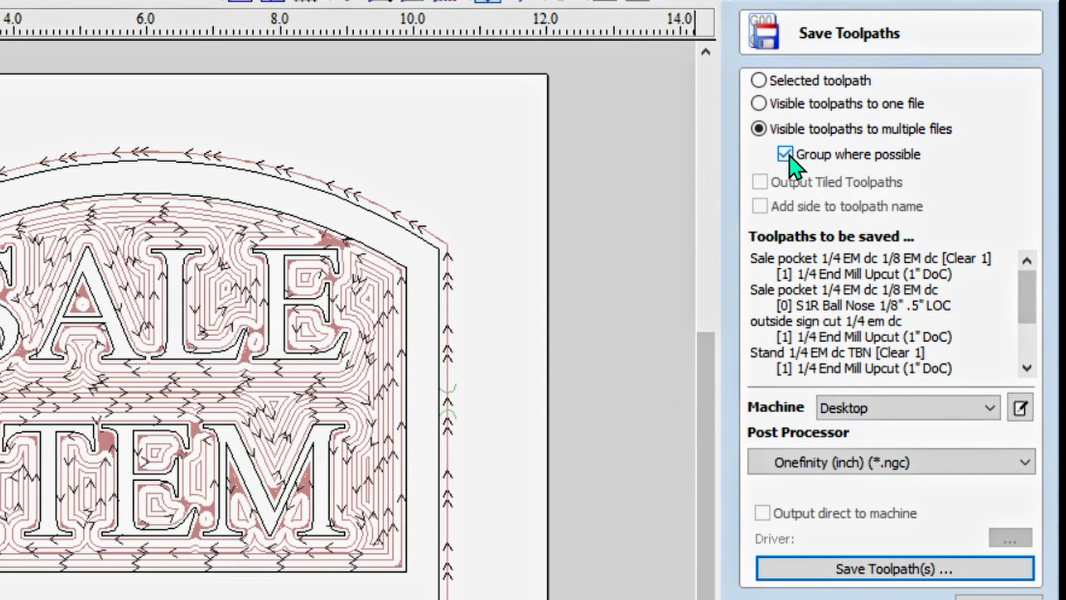
left_click(784, 154)
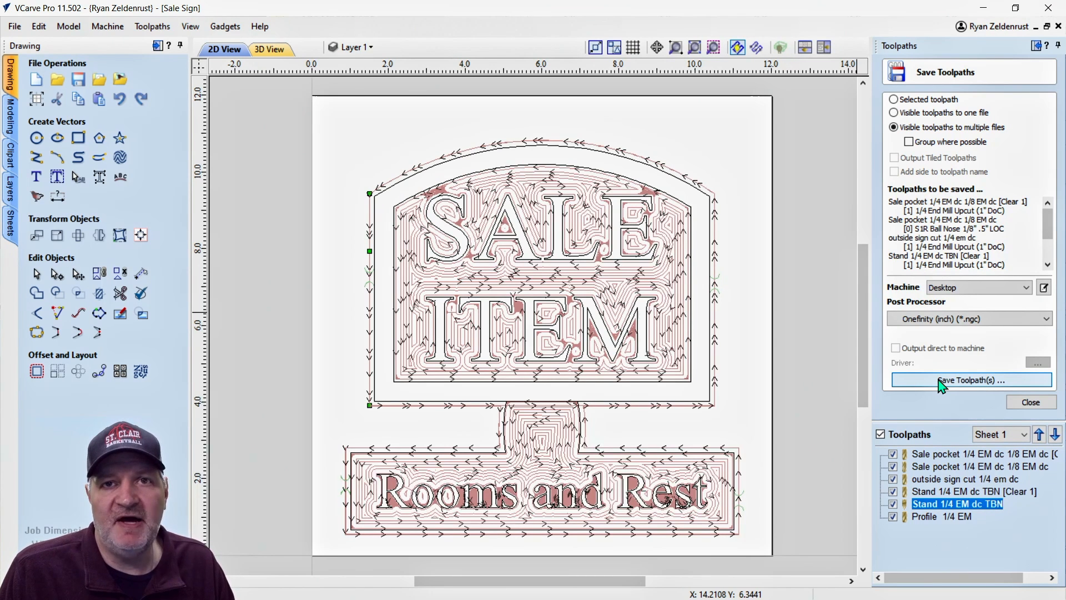
Save the Sale Sign toolpath files into the Sale sign folder on USB Drive (J:)
left_click(971, 379)
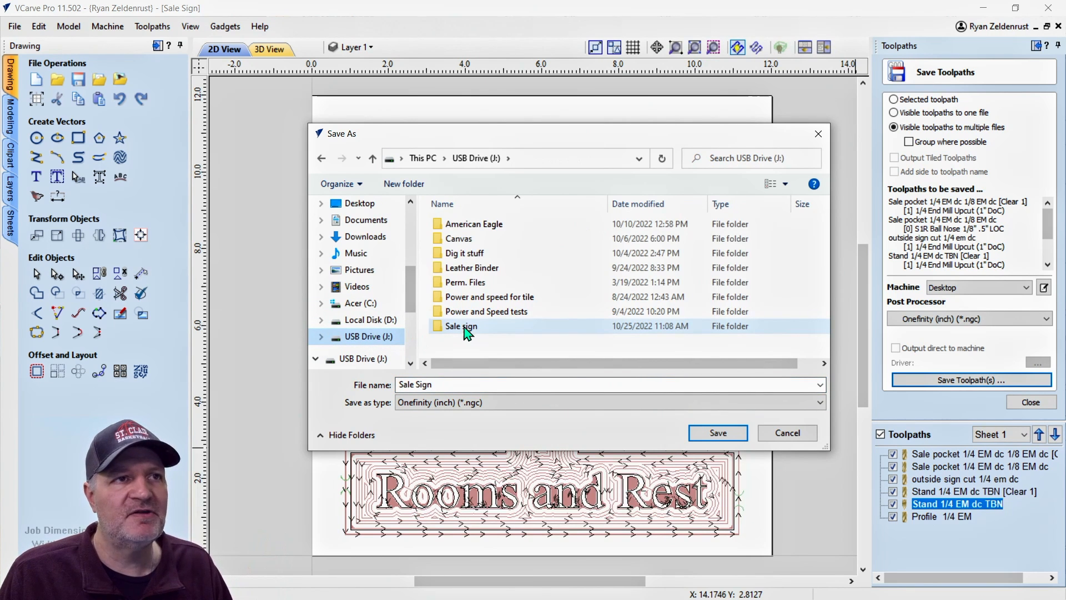
double_click(459, 326)
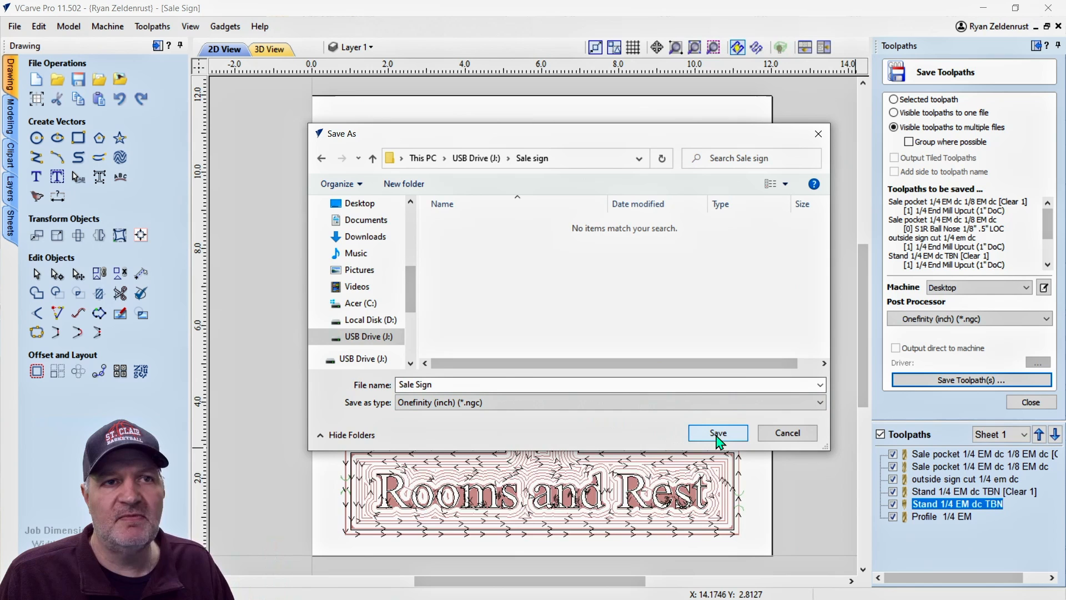
left_click(717, 431)
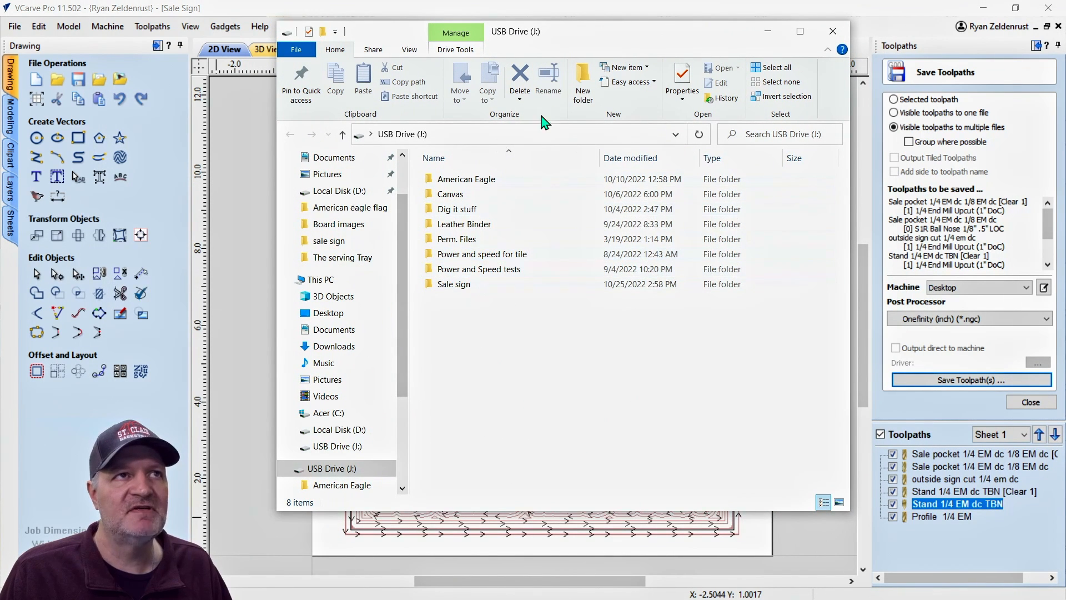
Check the Sale sign folder contents in File Explorer, then return to VCarve Pro
double_click(453, 284)
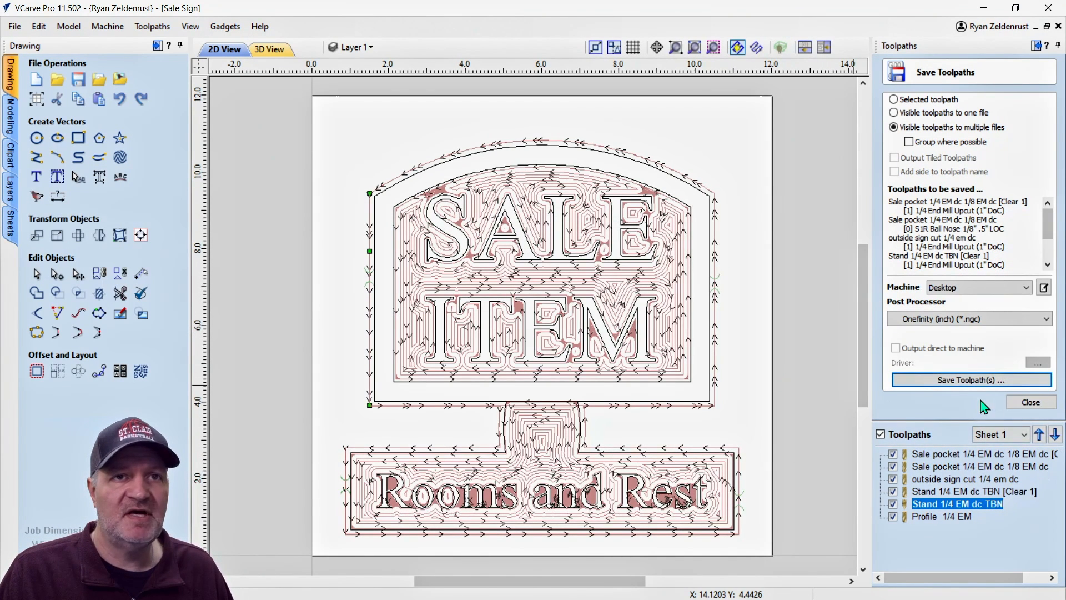
Save the Sale Sign toolpath files again into D: > Customer Projects > sale sign
left_click(970, 380)
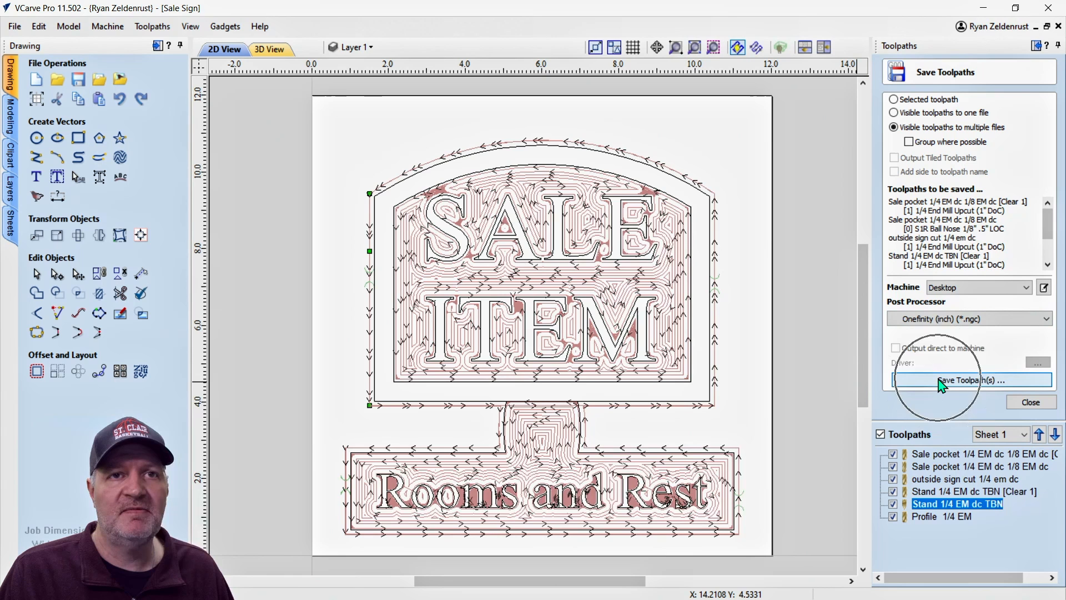
left_click(971, 380)
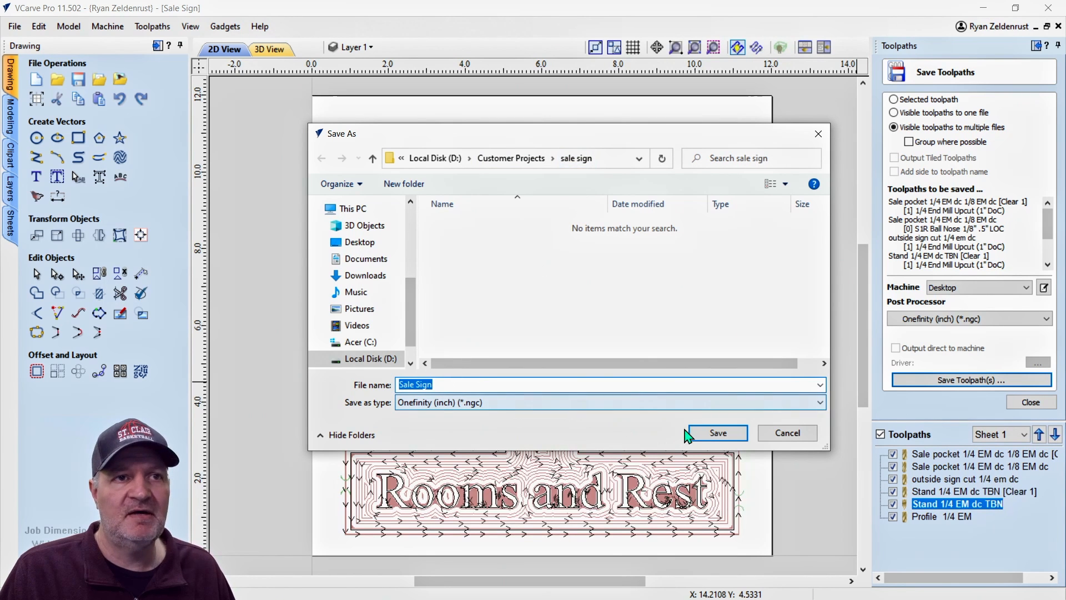
left_click(717, 432)
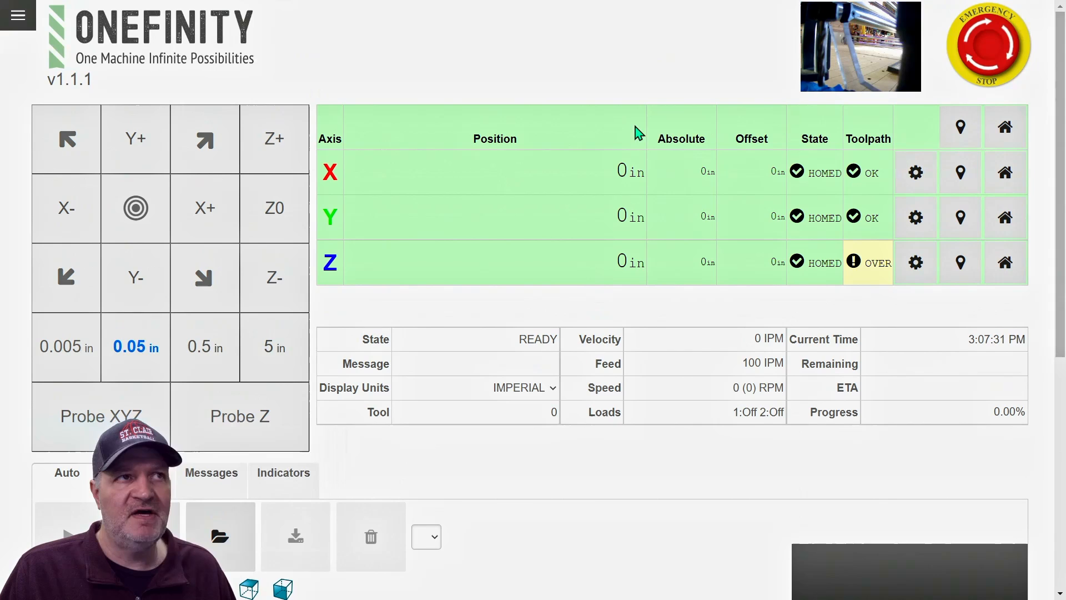
Load the first Sale Sign pocket .ngc file from the sale sign folder into the controller
scroll("down", 3)
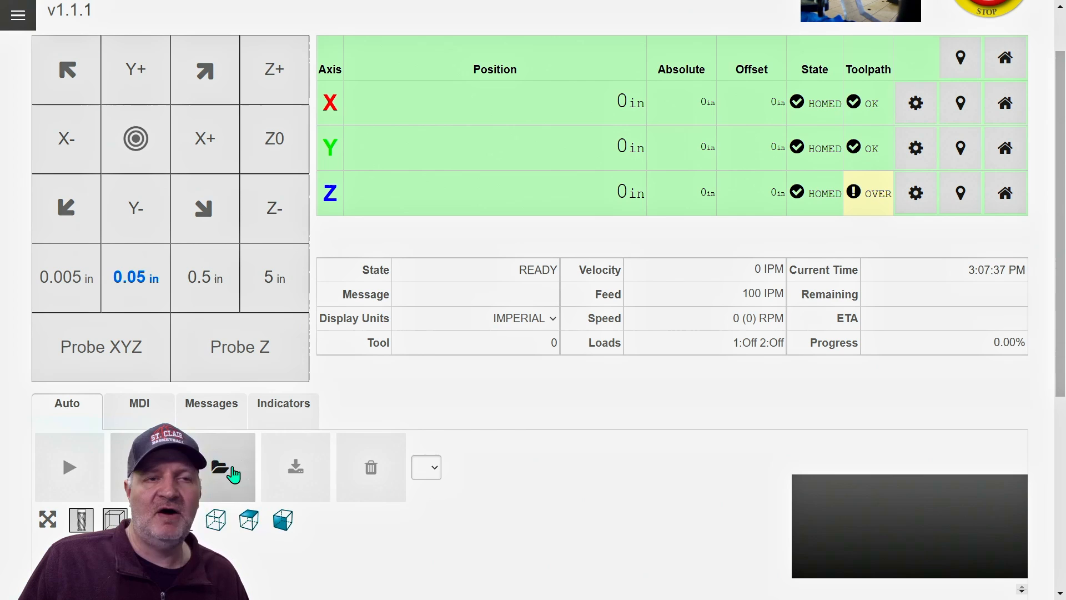
left_click(220, 466)
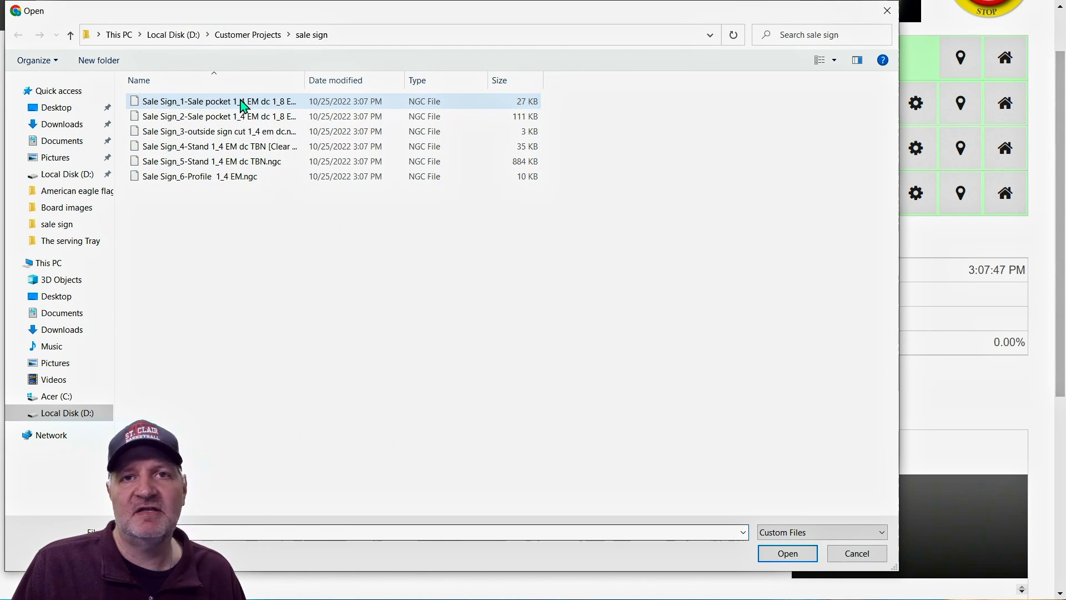
left_click(240, 101)
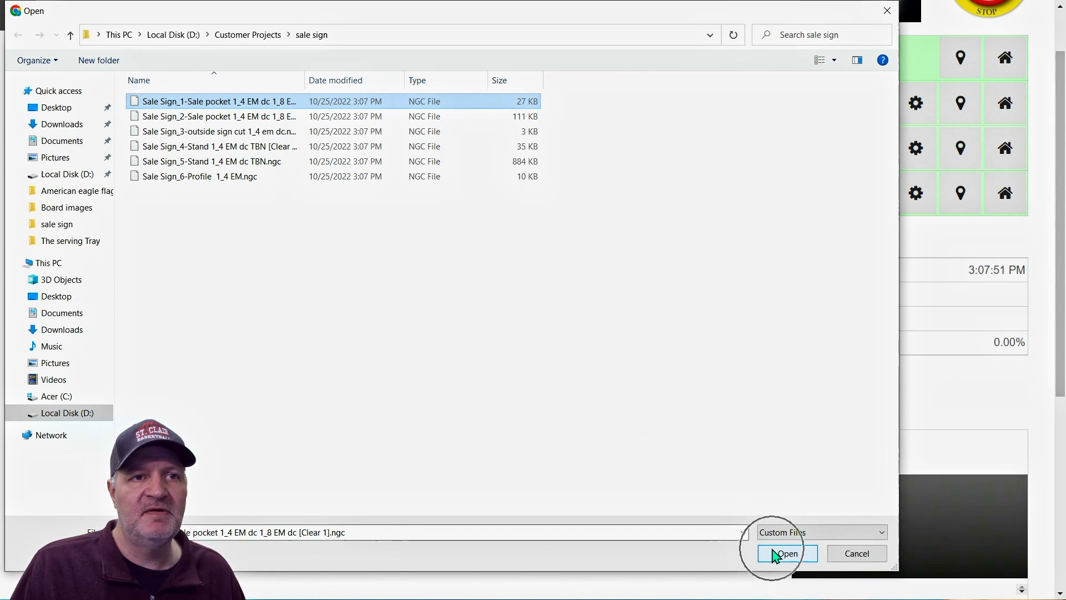
left_click(786, 553)
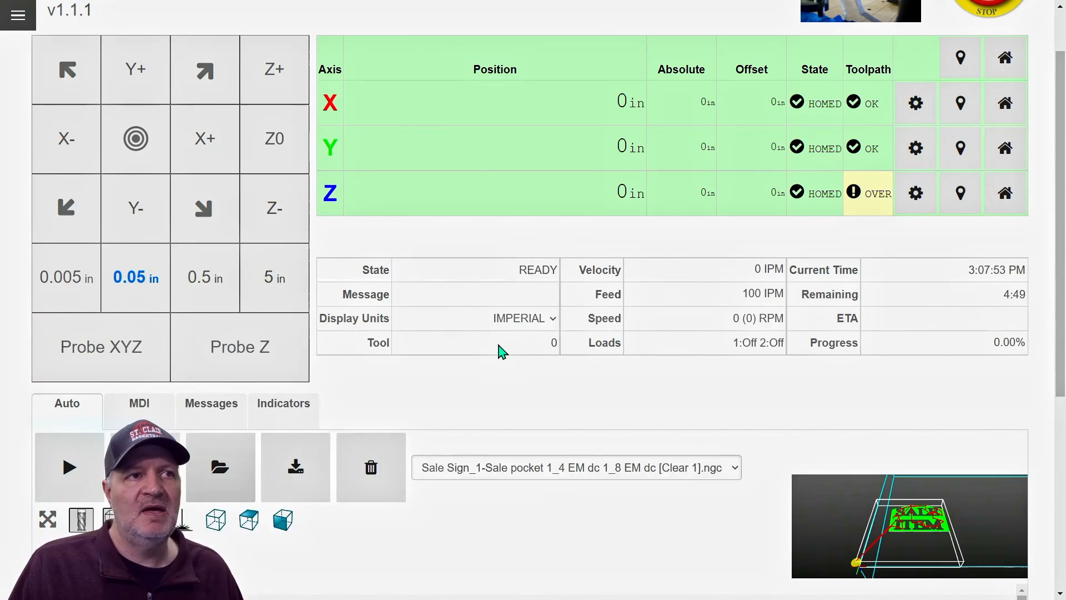
mouse_move(693, 506)
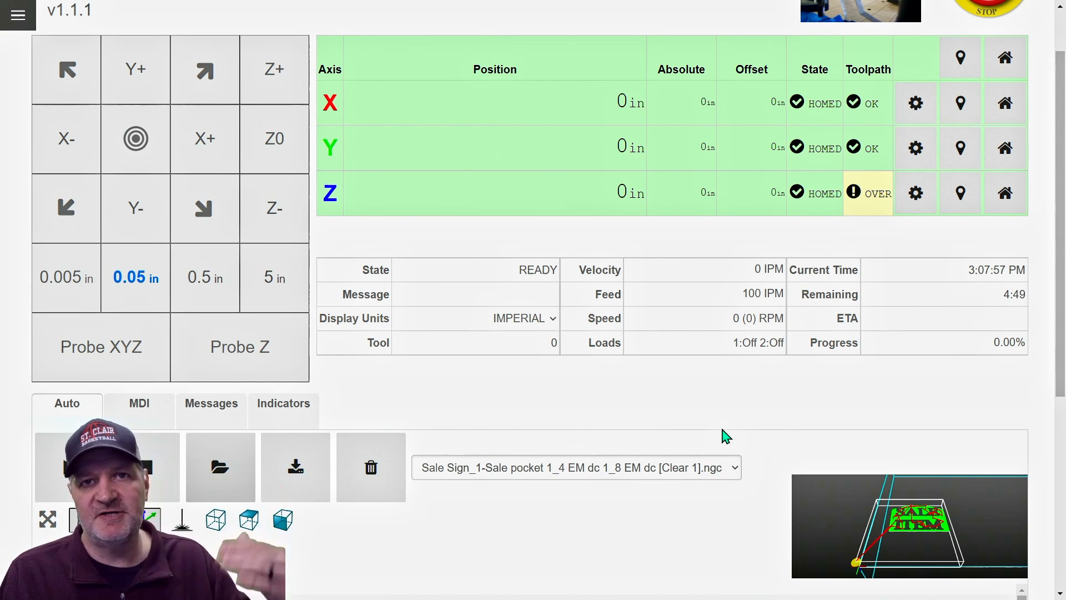
mouse_move(709, 471)
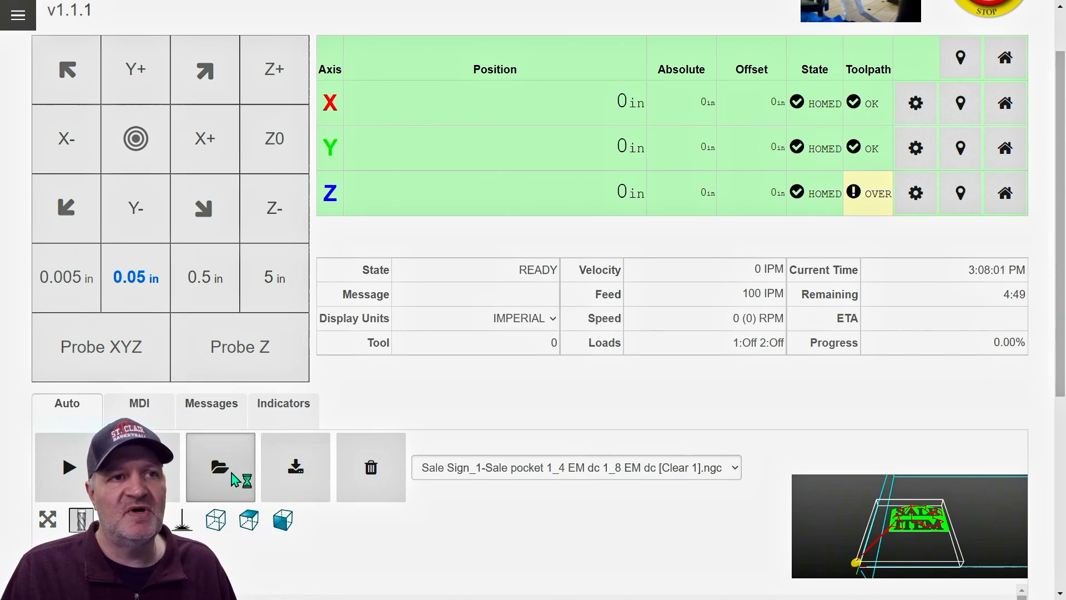
Upload the Sale Sign_2 Sale pocket 1_4 EM dc 1_8 EM dc.ngc file and let it simulate
left_click(220, 466)
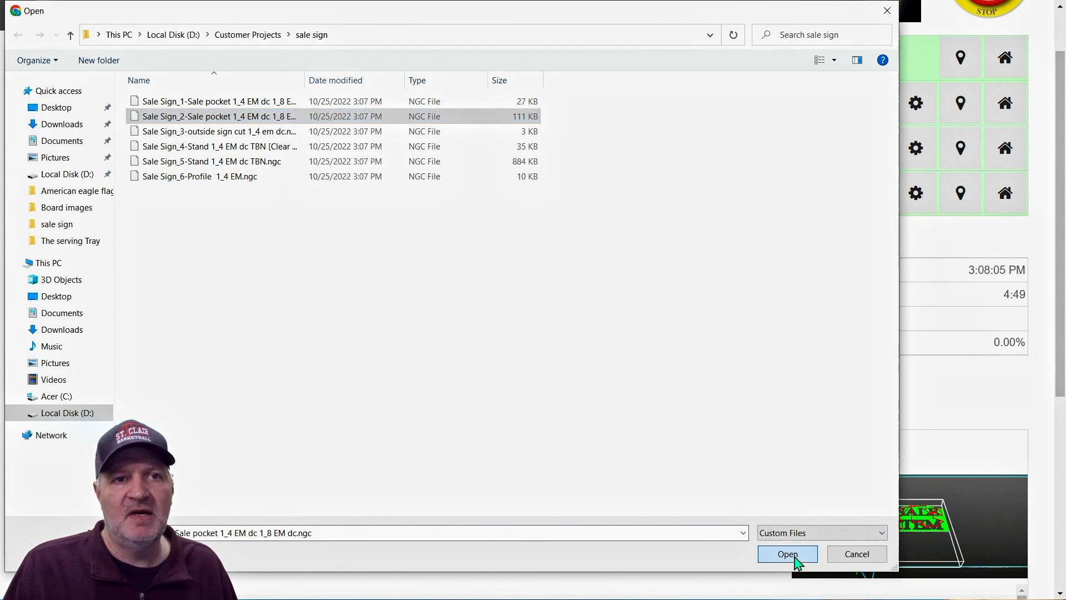
left_click(787, 553)
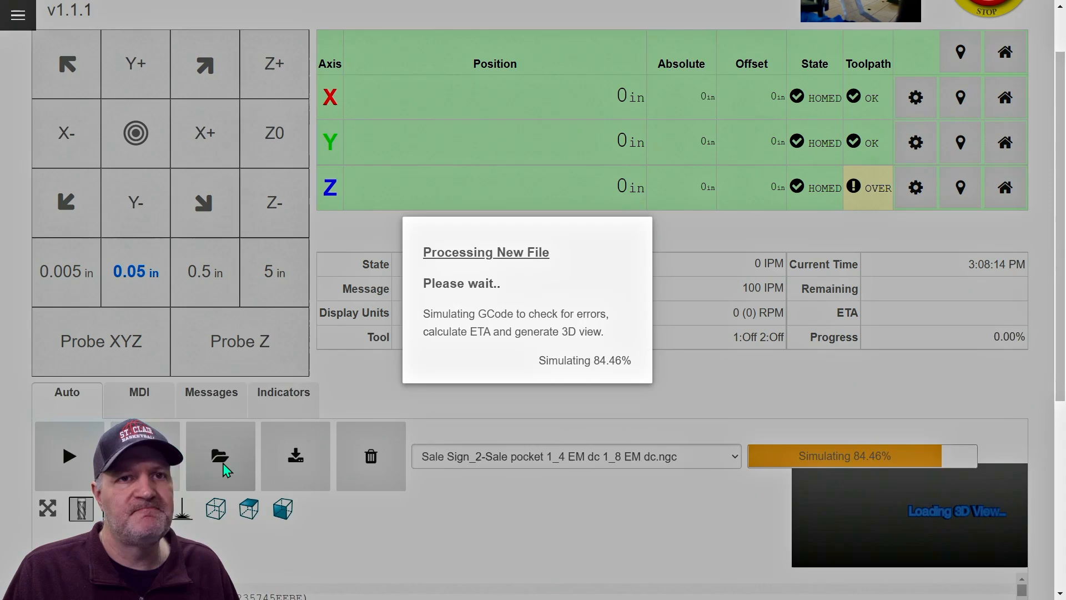
Upload the Sale Sign_3 outside cut program and delete Sale Sign_1 from the controller
left_click(220, 455)
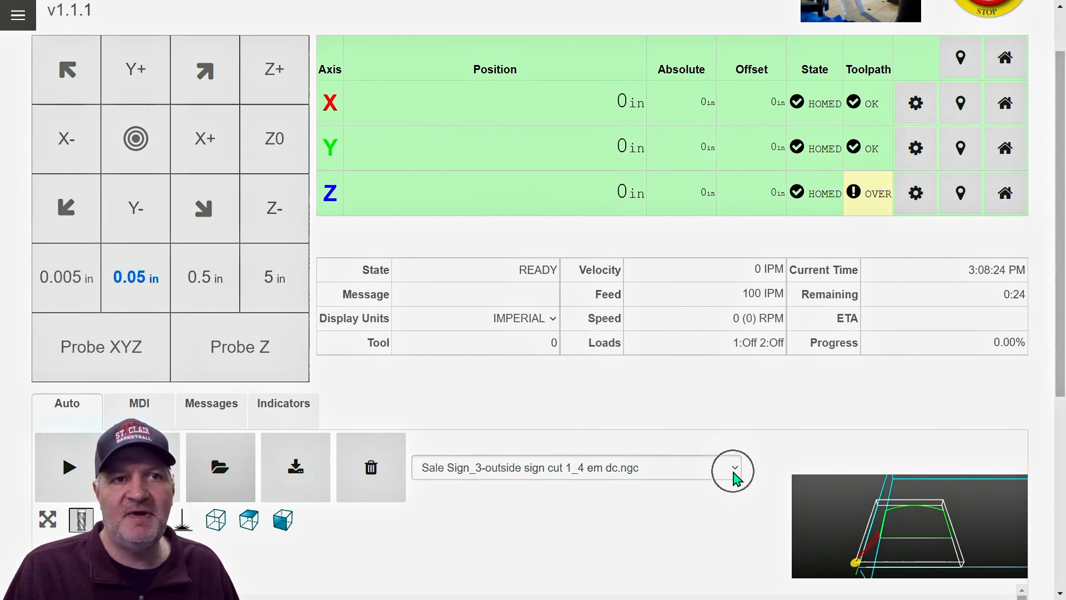
left_click(733, 466)
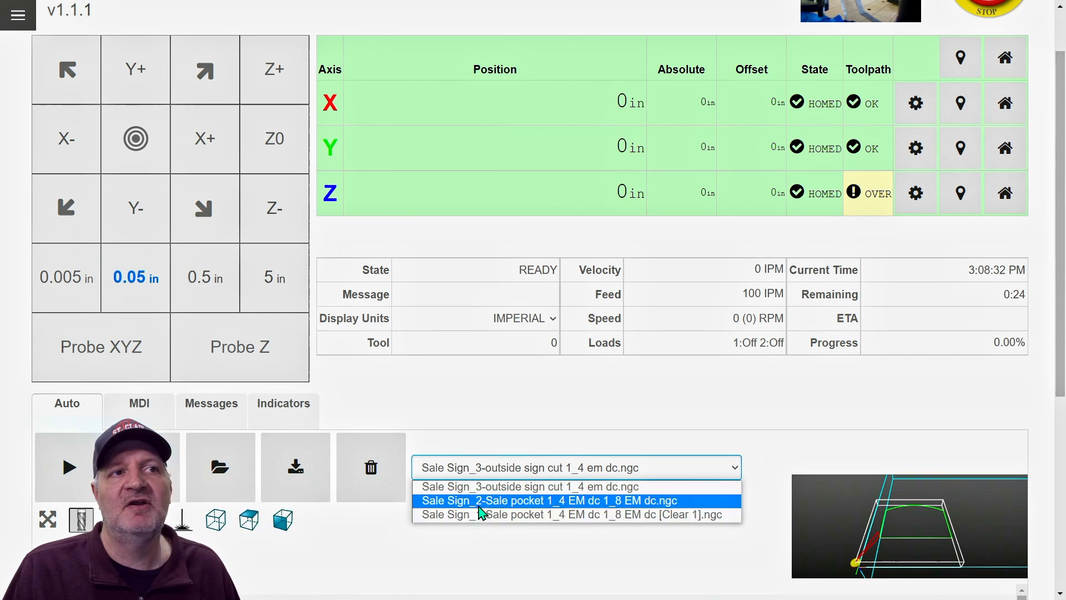
mouse_move(521, 551)
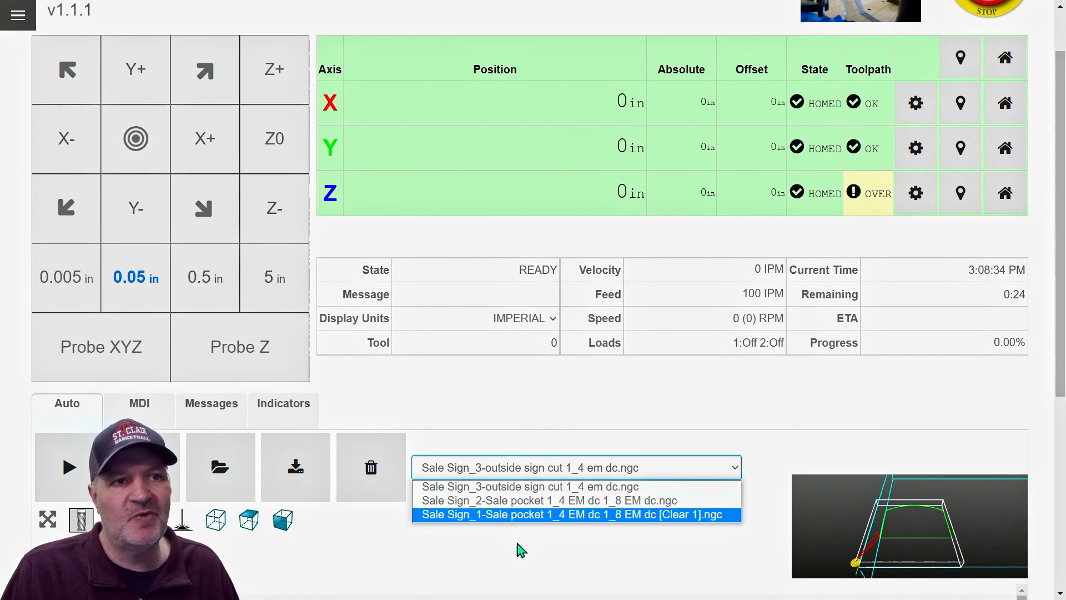
mouse_move(486, 514)
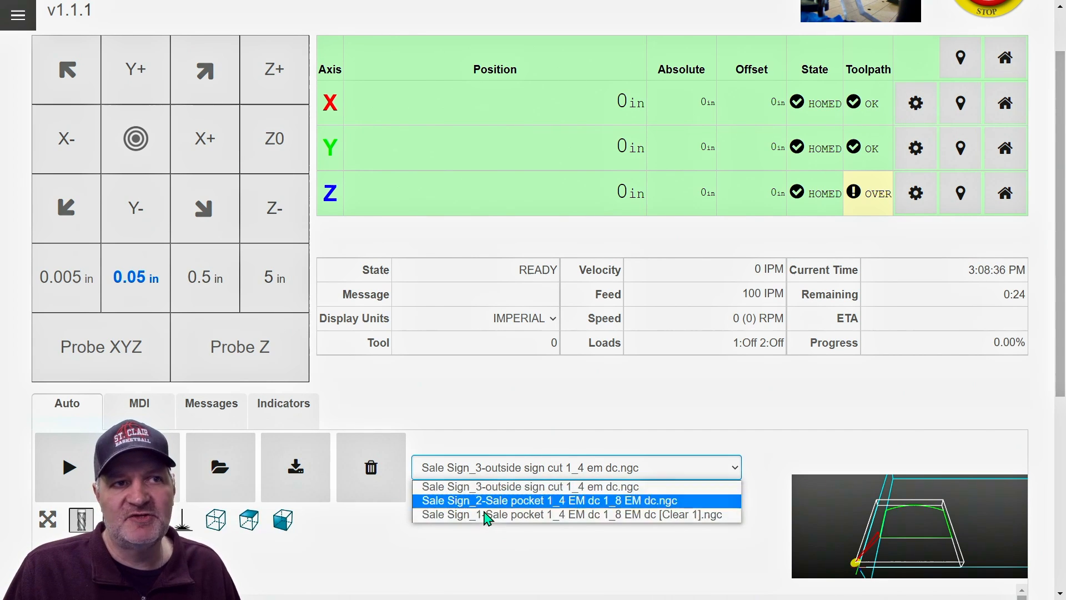
left_click(571, 514)
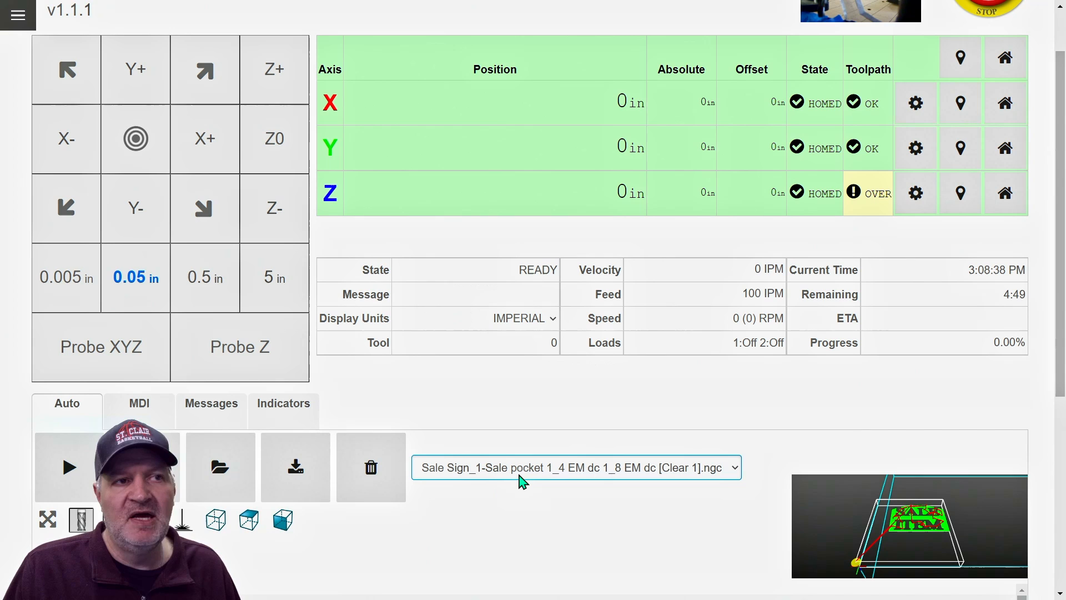
mouse_move(371, 475)
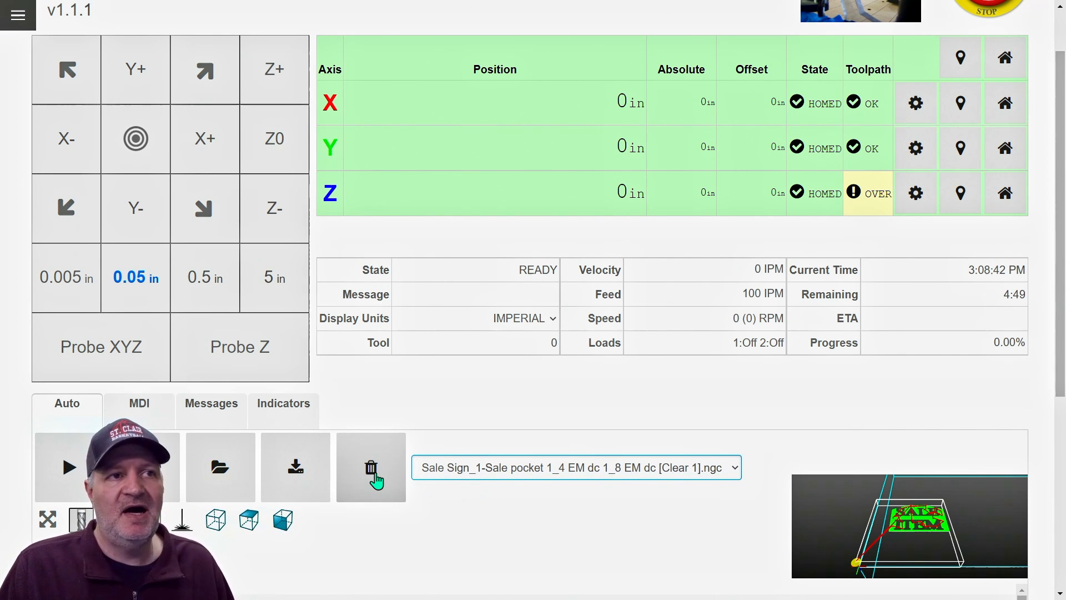
left_click(371, 466)
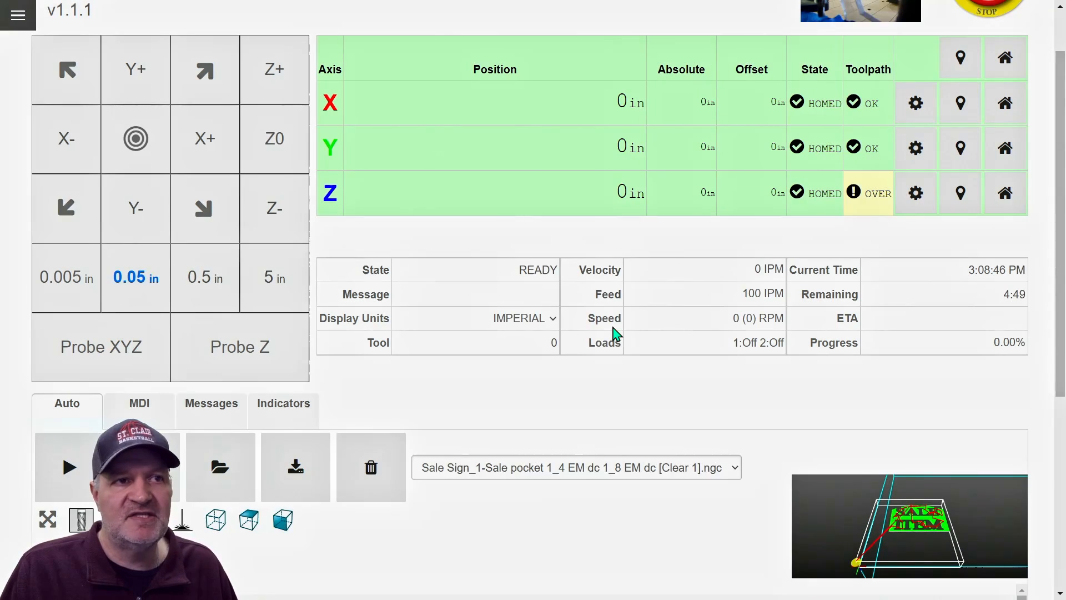
Verify only Sale Sign_3 and Sale Sign_2 remain in the uploaded programs list
left_click(689, 468)
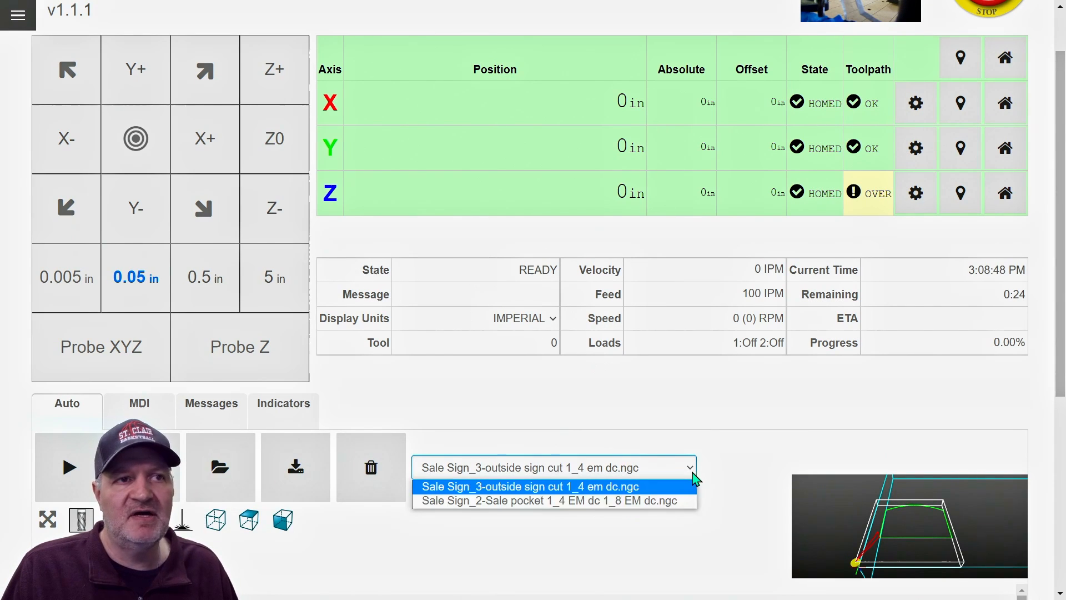
mouse_move(639, 504)
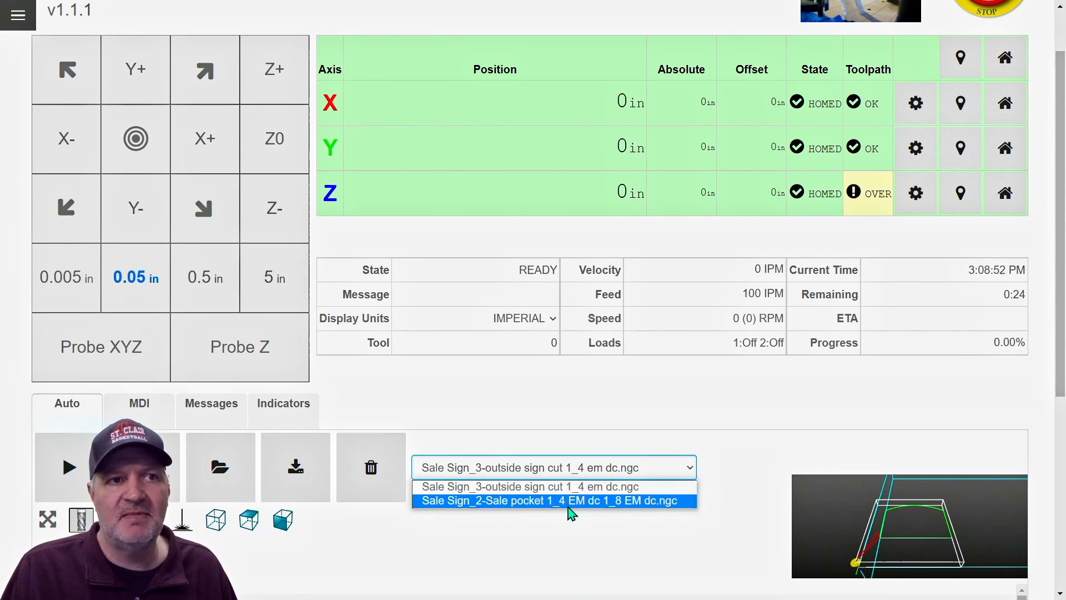
left_click(551, 500)
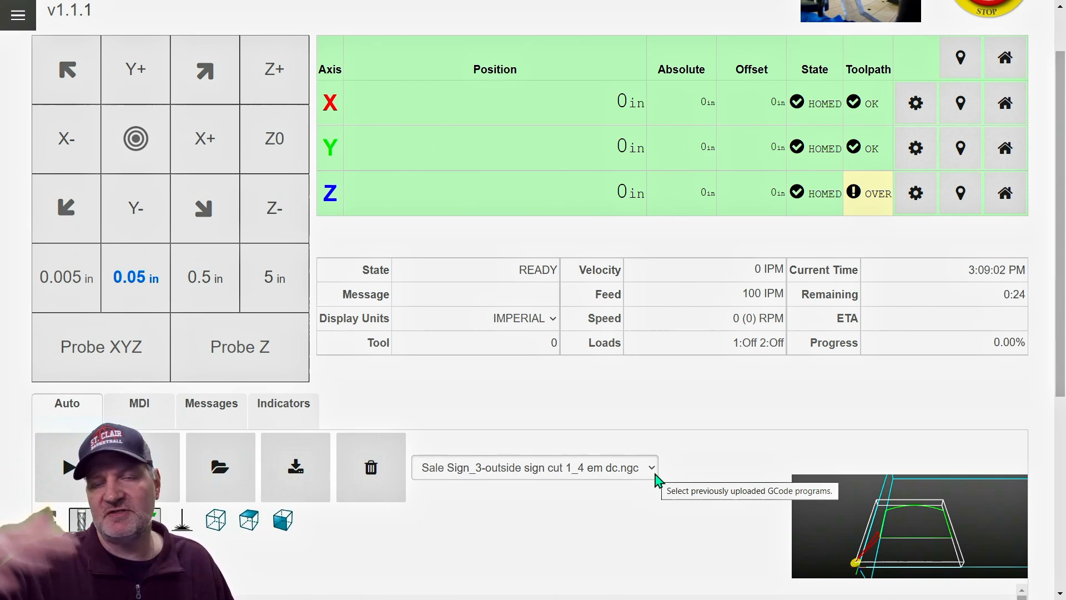
mouse_move(691, 488)
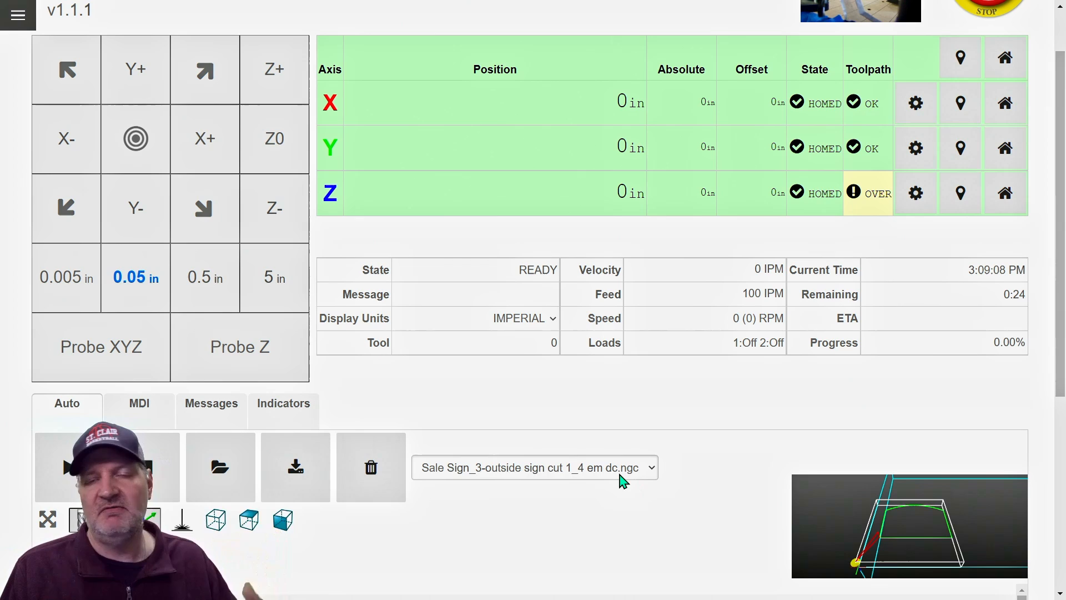
mouse_move(676, 473)
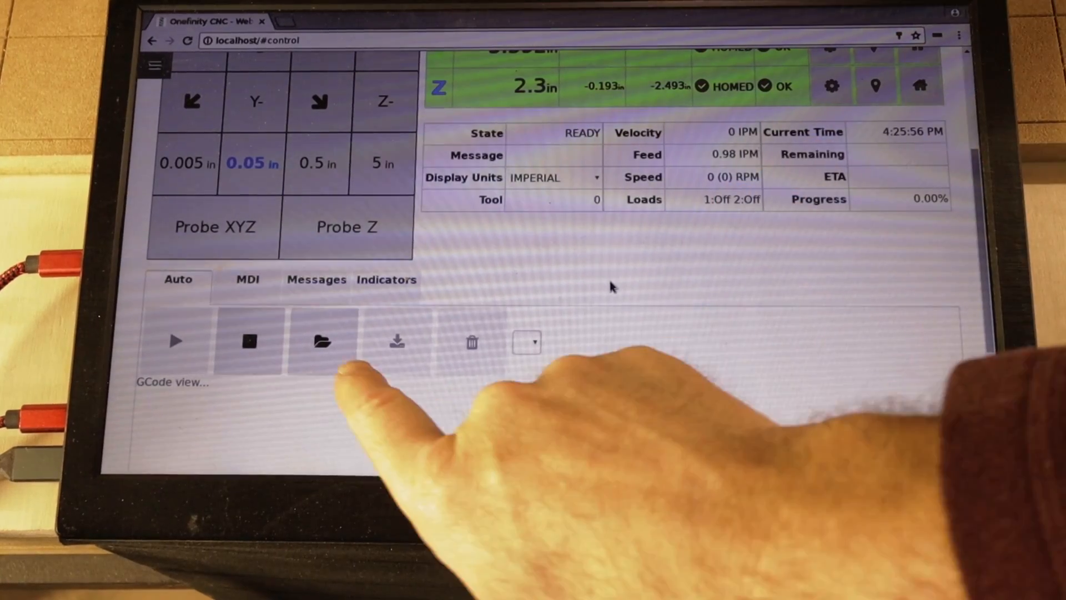
Load a pocket .ngc file on the touchscreen controller so it simulates and lists its G-code
left_click(321, 342)
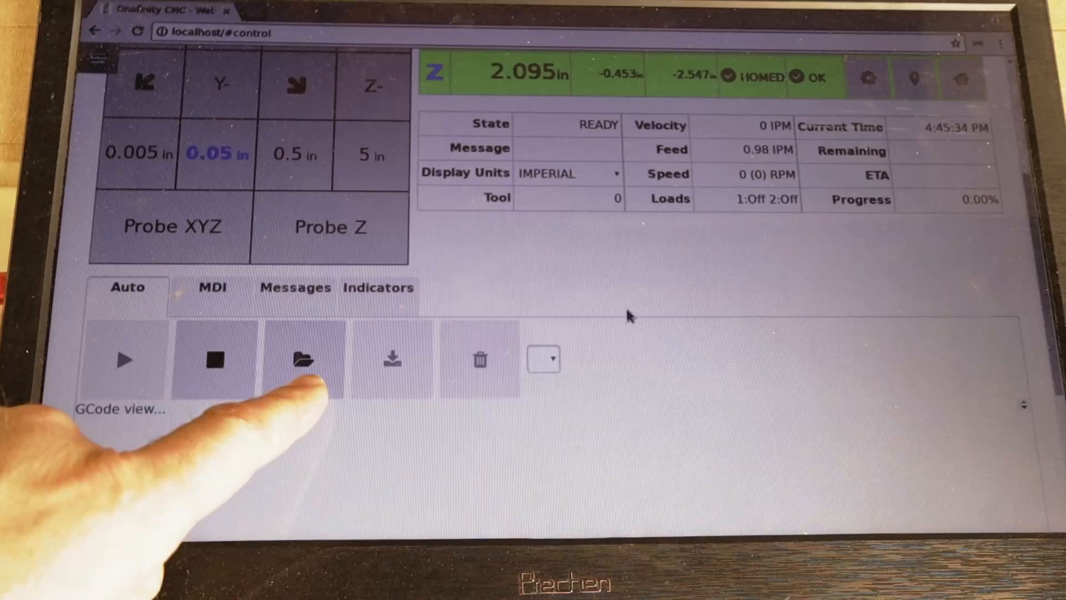
left_click(302, 360)
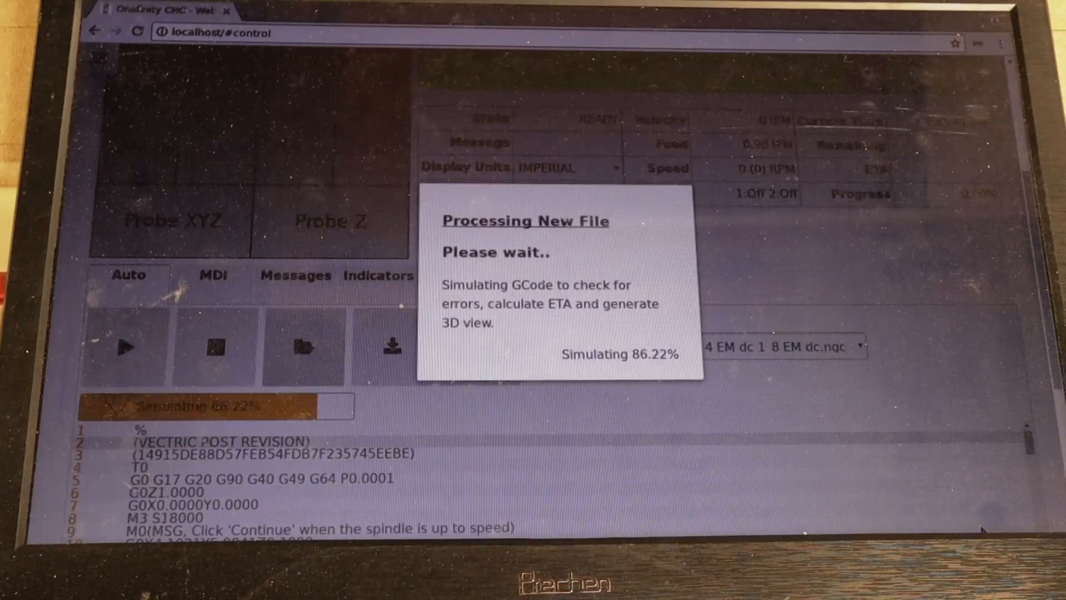